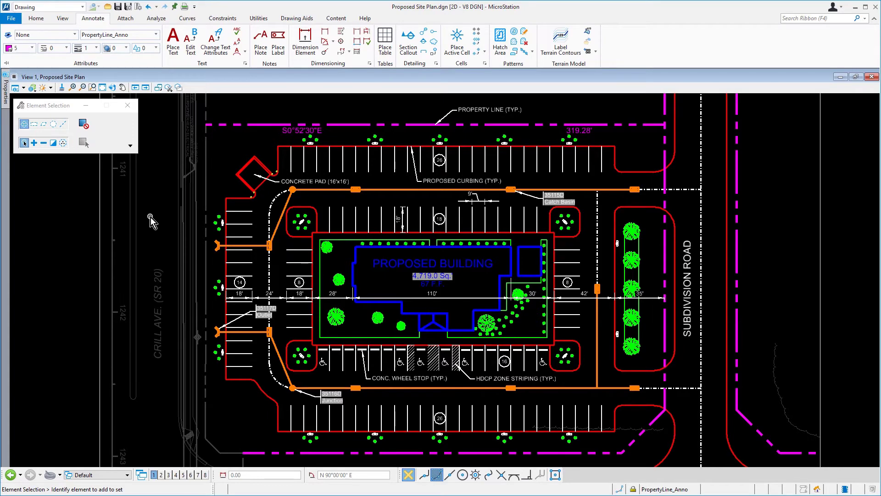
mouse_move(236, 190)
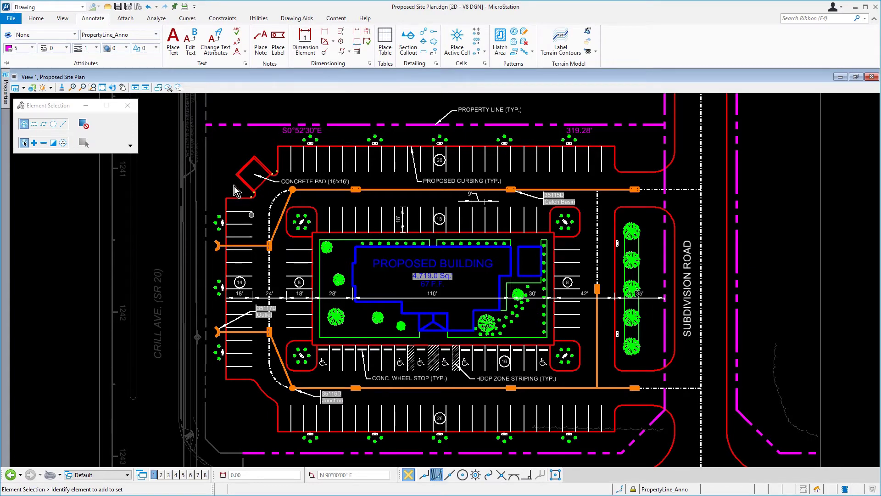
Filter the level list for TEXT and make TextLabel_pr the active level
click(156, 34)
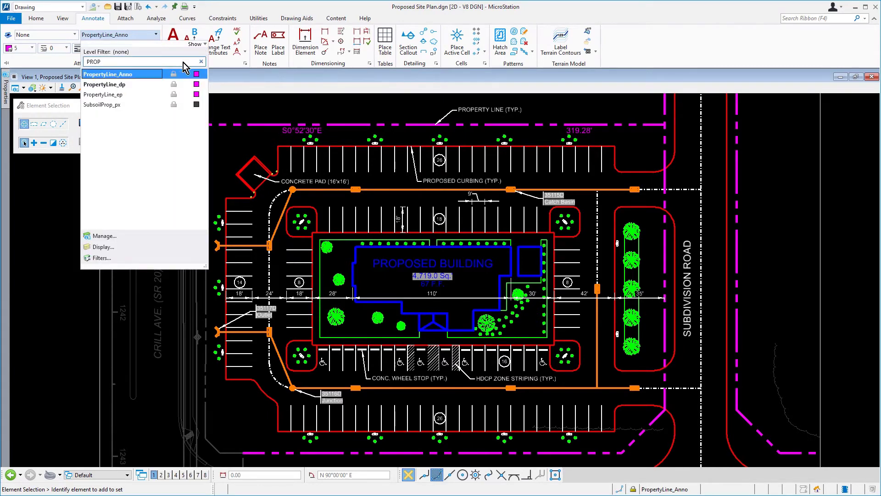
text(TEXT)
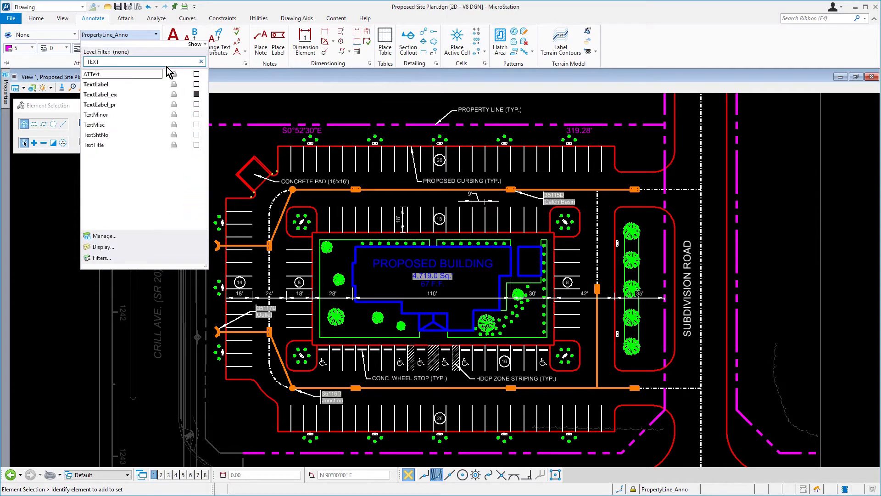
click(100, 104)
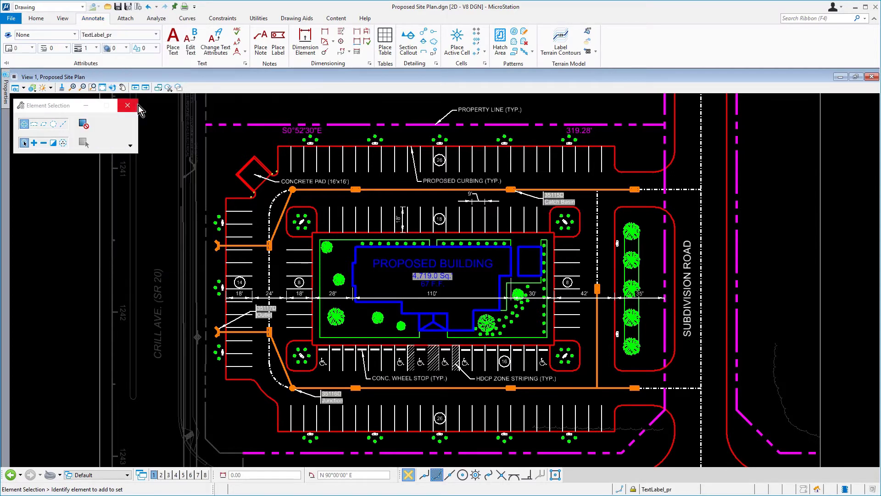
mouse_move(312, 72)
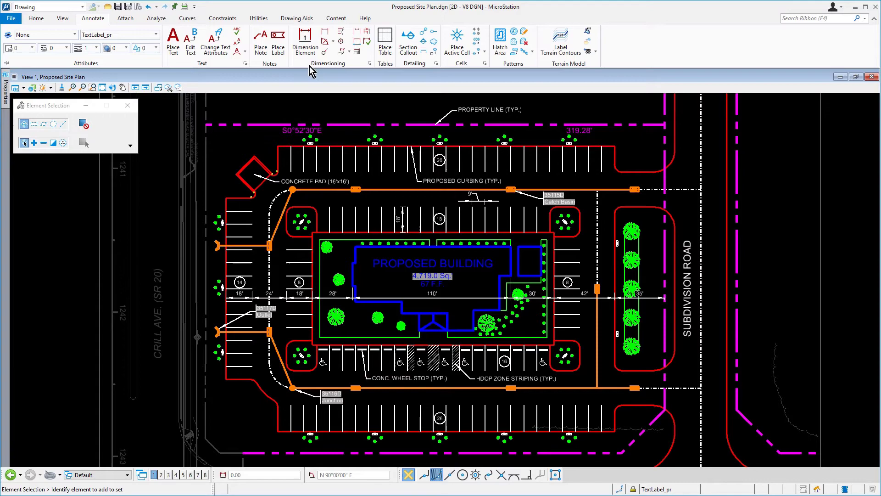
Start Dimension Element with the Civil Site Labels style and the first dimension mode
click(304, 42)
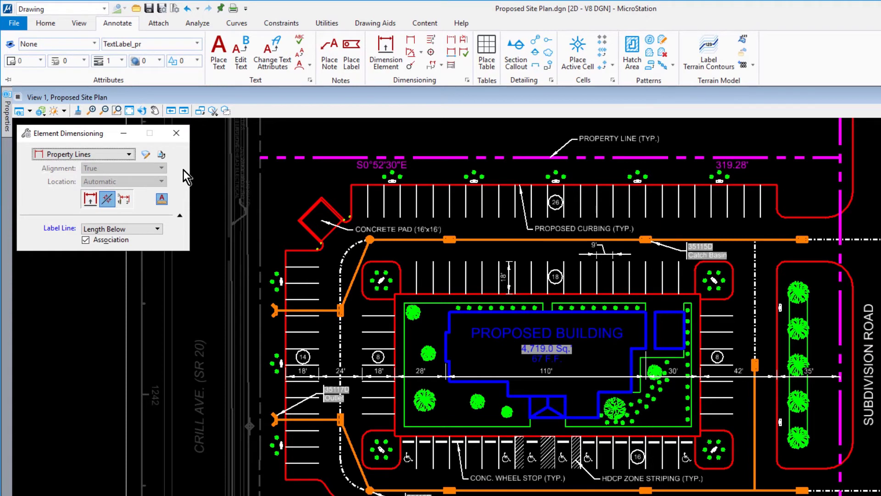
click(128, 154)
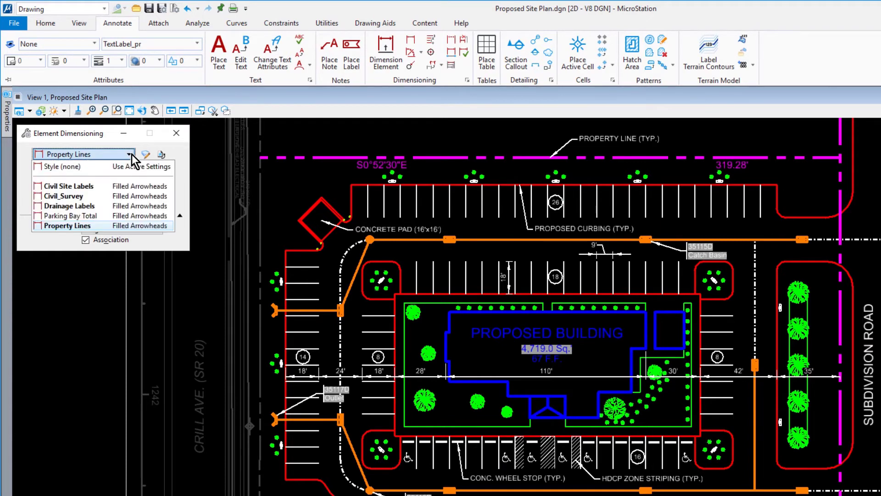
click(67, 185)
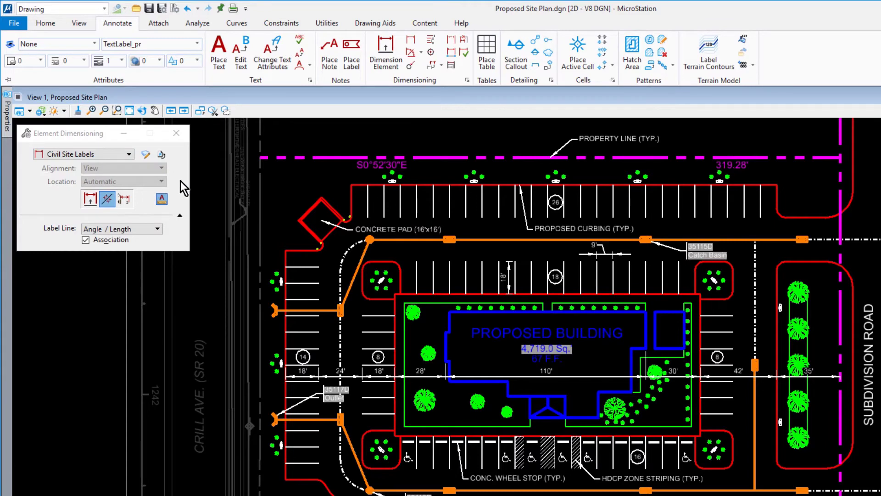
click(89, 199)
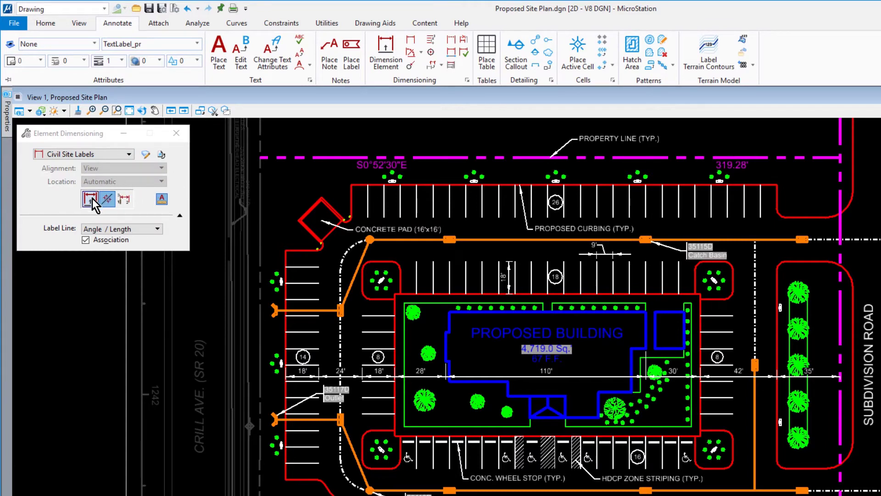
click(100, 199)
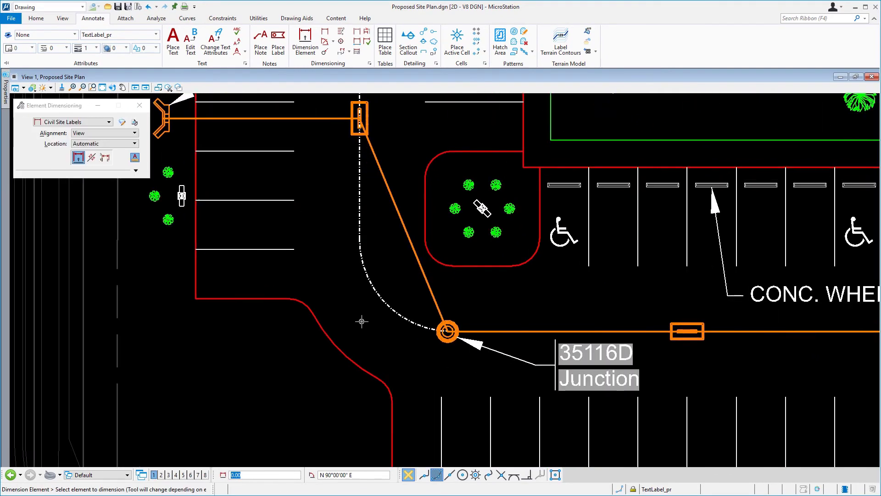
Pick the lower-left curb arc so its R 29' radial dimension follows the cursor
click(321, 343)
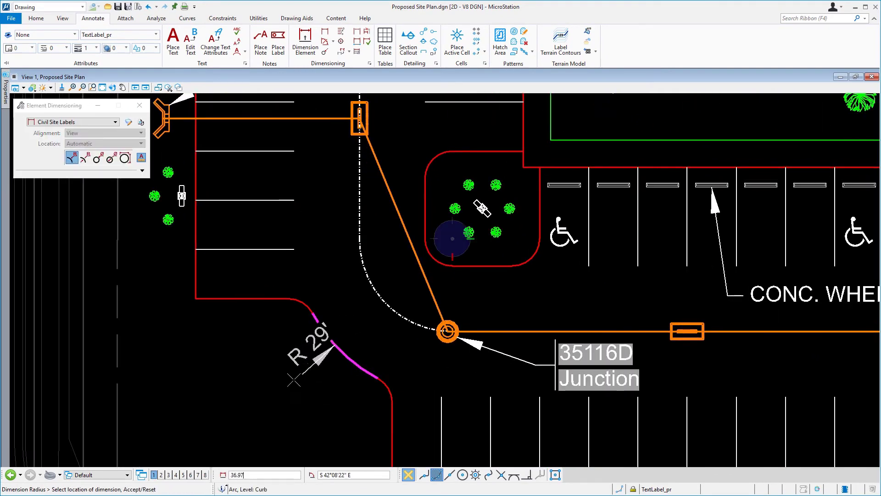